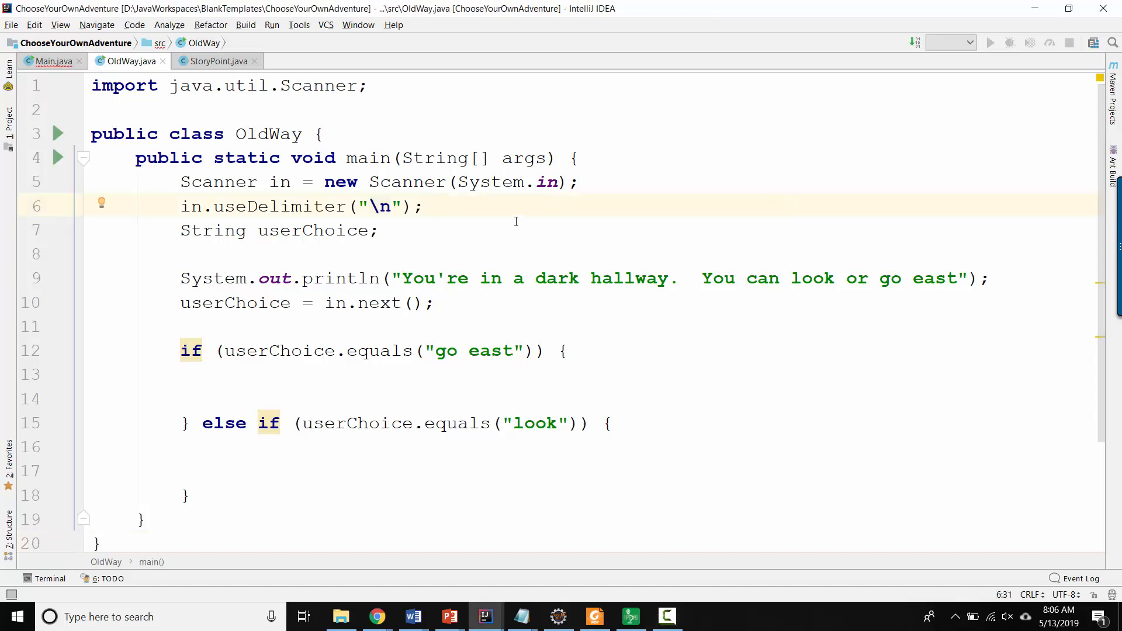
mouse_move(469, 229)
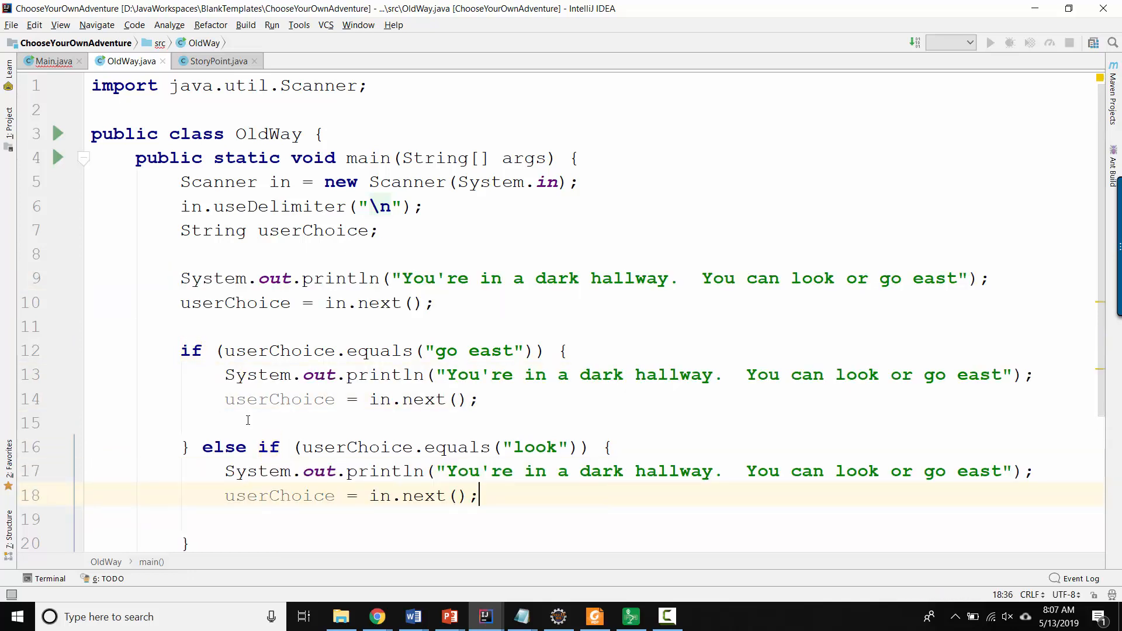
Replace the go-east message with "You see a dog." and begin a nested if / else if block in that branch.
scroll(down, 3)
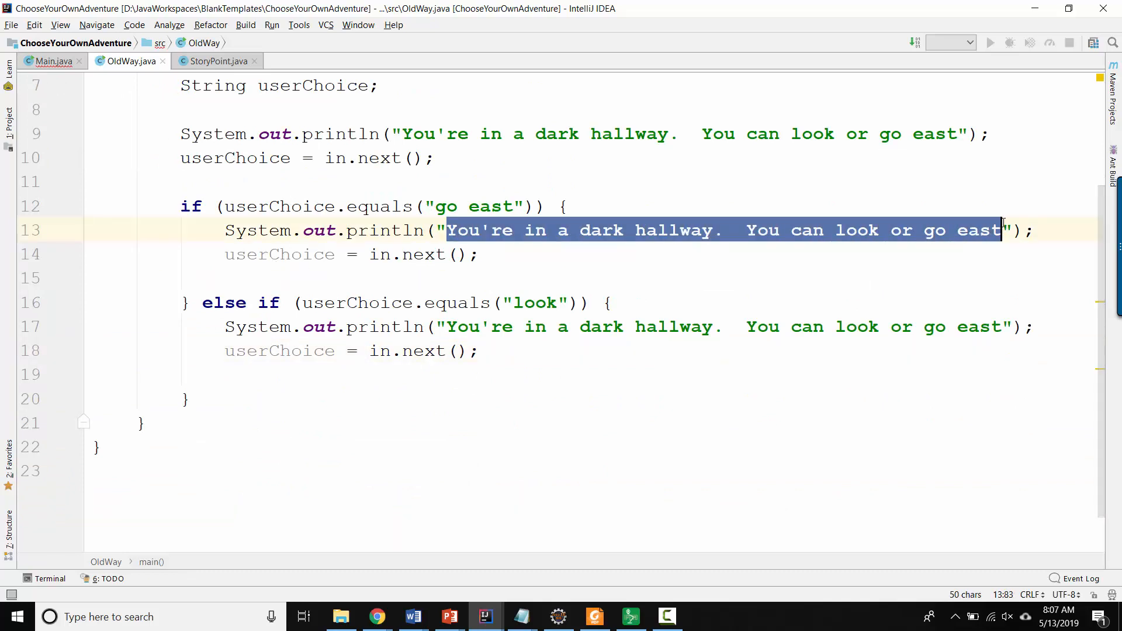
text(You see a dog.)
text(if)
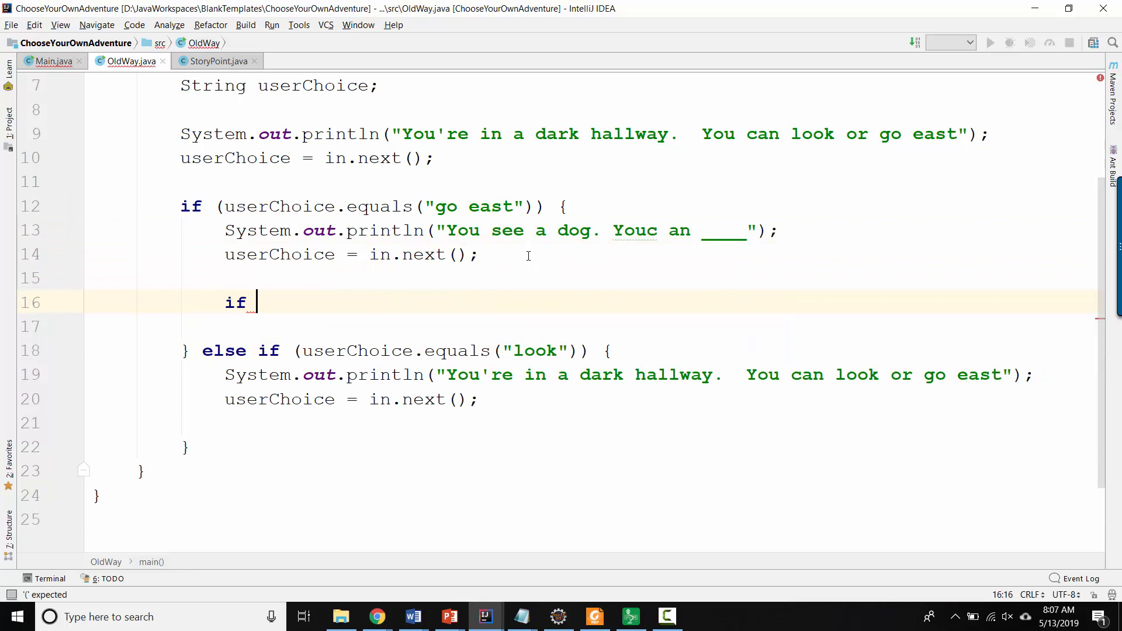
text(() {)
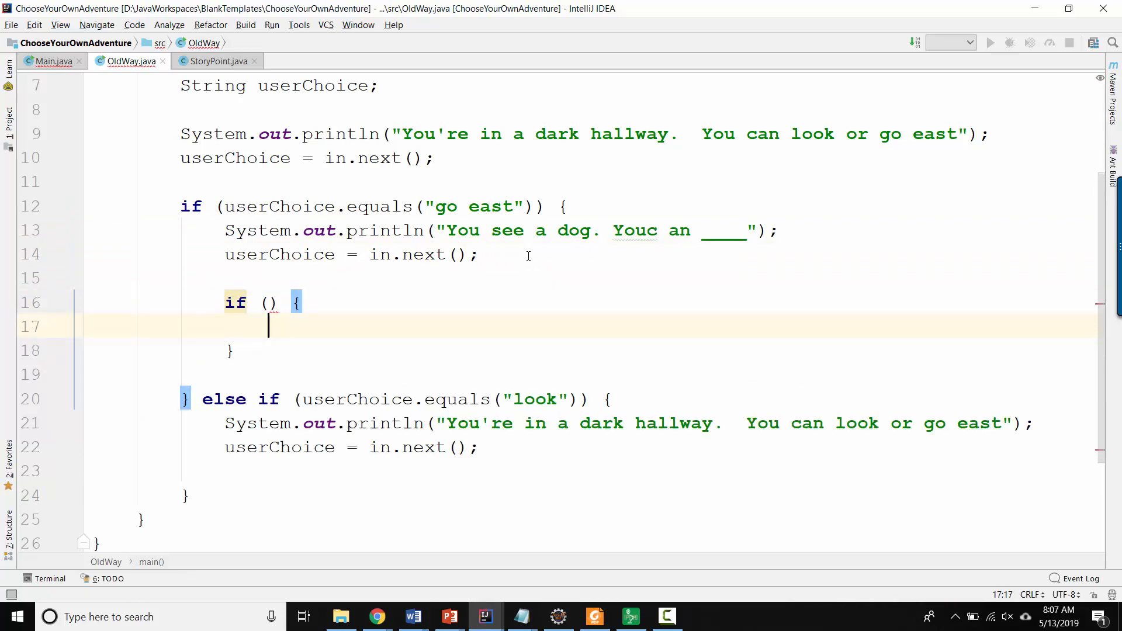
text(} else if ()
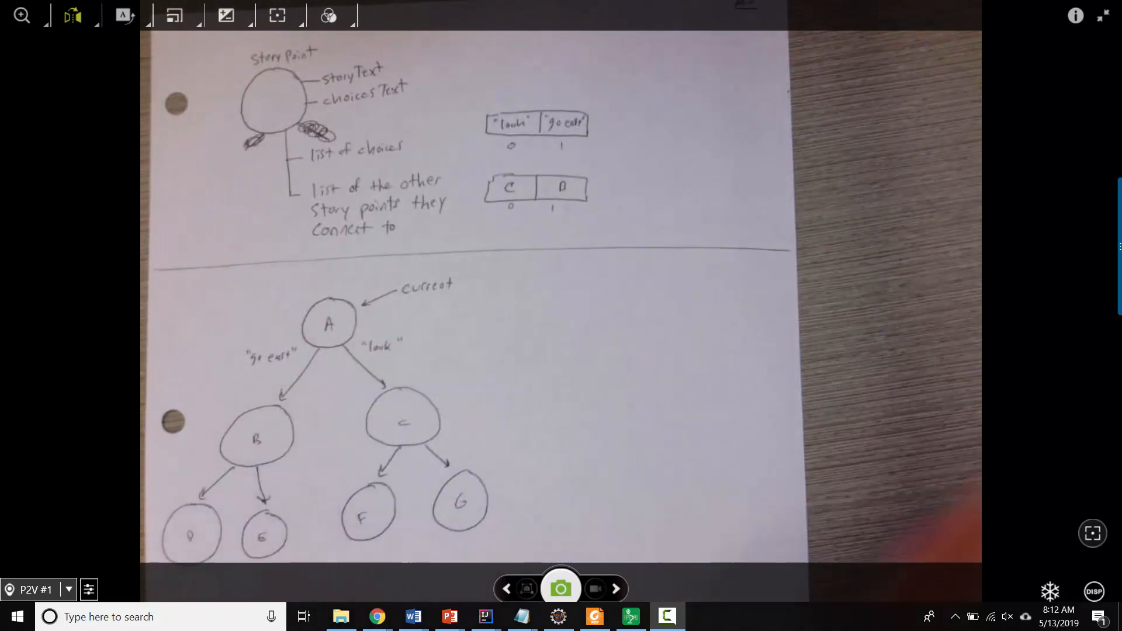
Focus Main.java and highlight the createAllStoryPoints call and the current variable in the game loop.
click(666, 617)
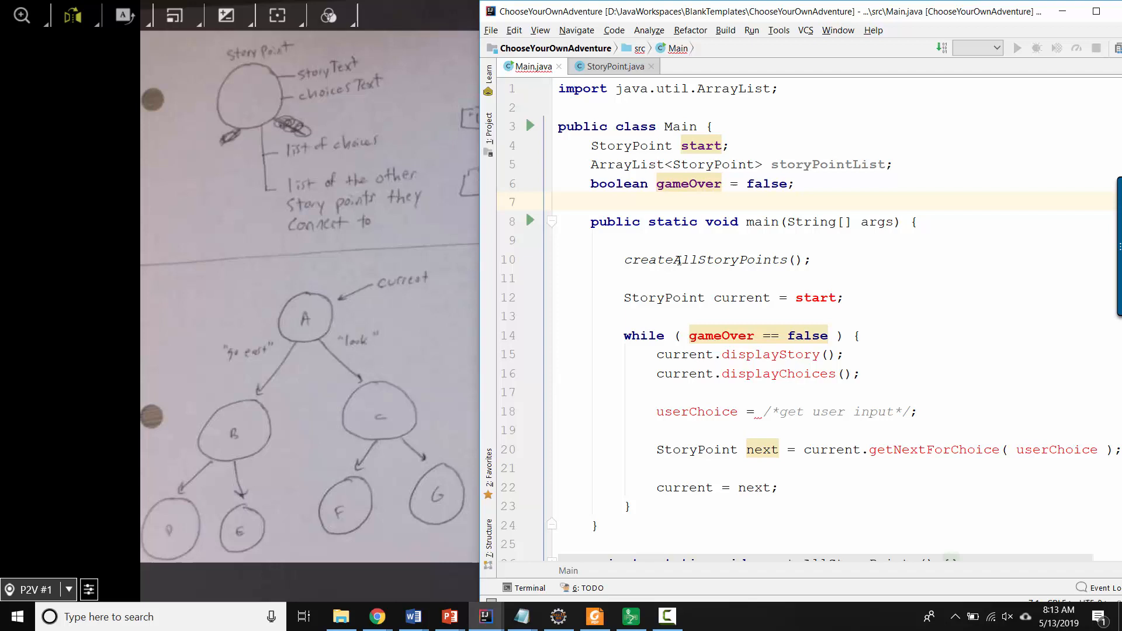
double_click(717, 259)
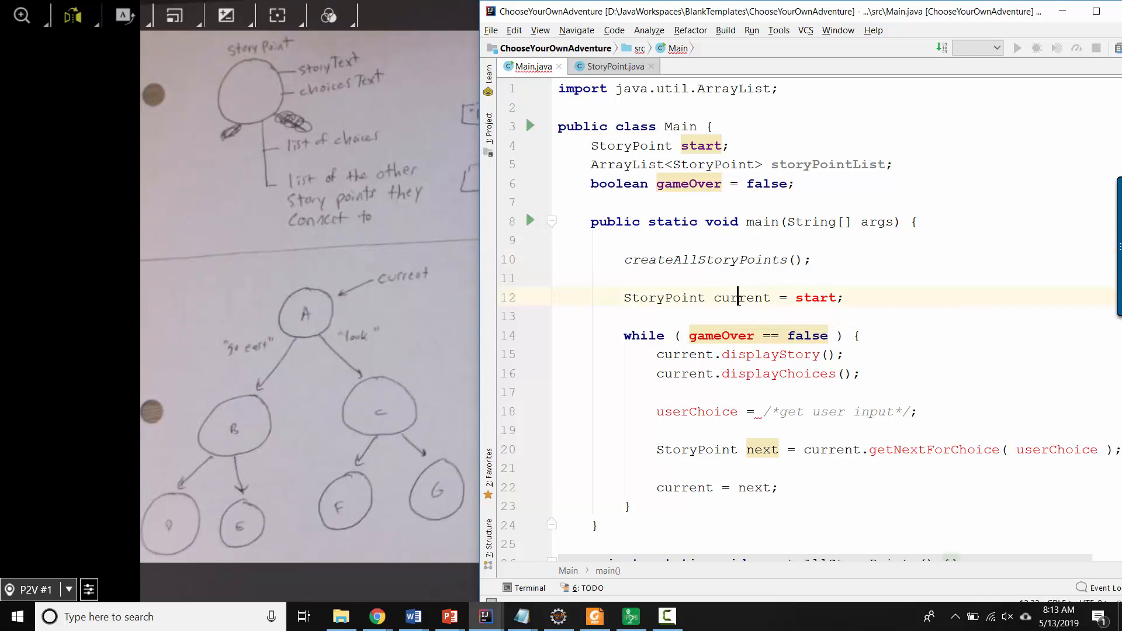
double_click(741, 297)
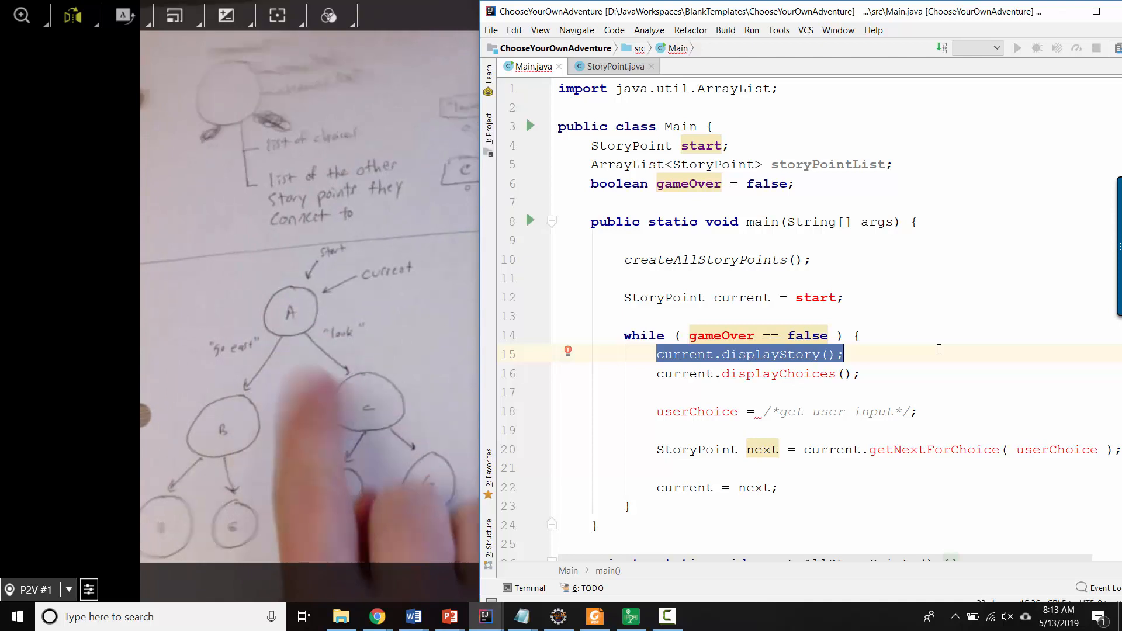
mouse_move(696, 412)
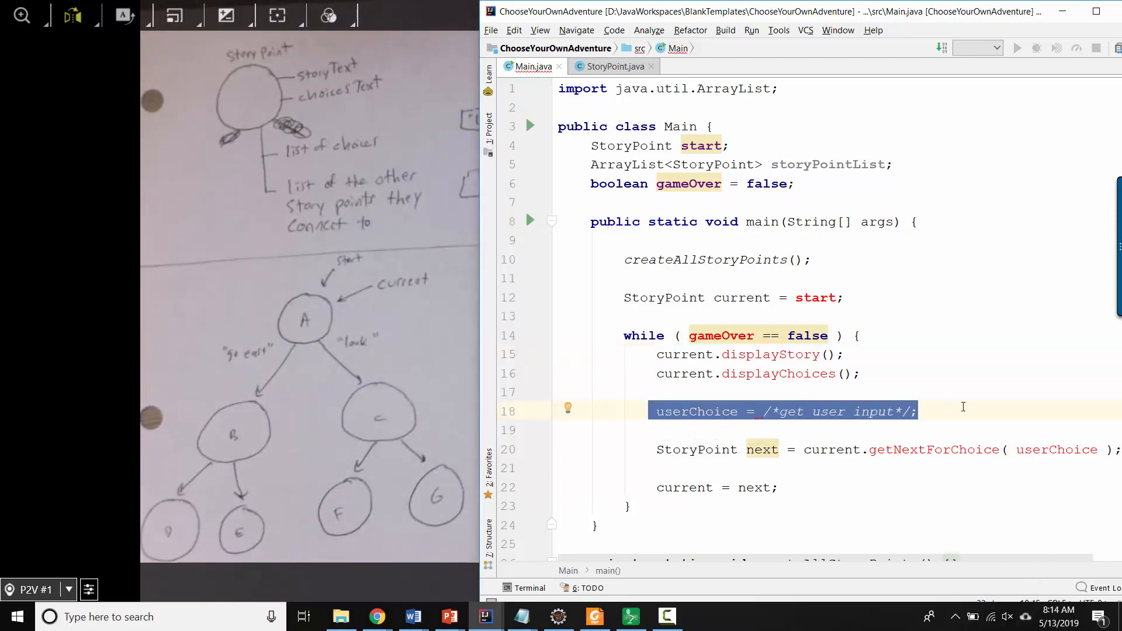
mouse_move(895, 466)
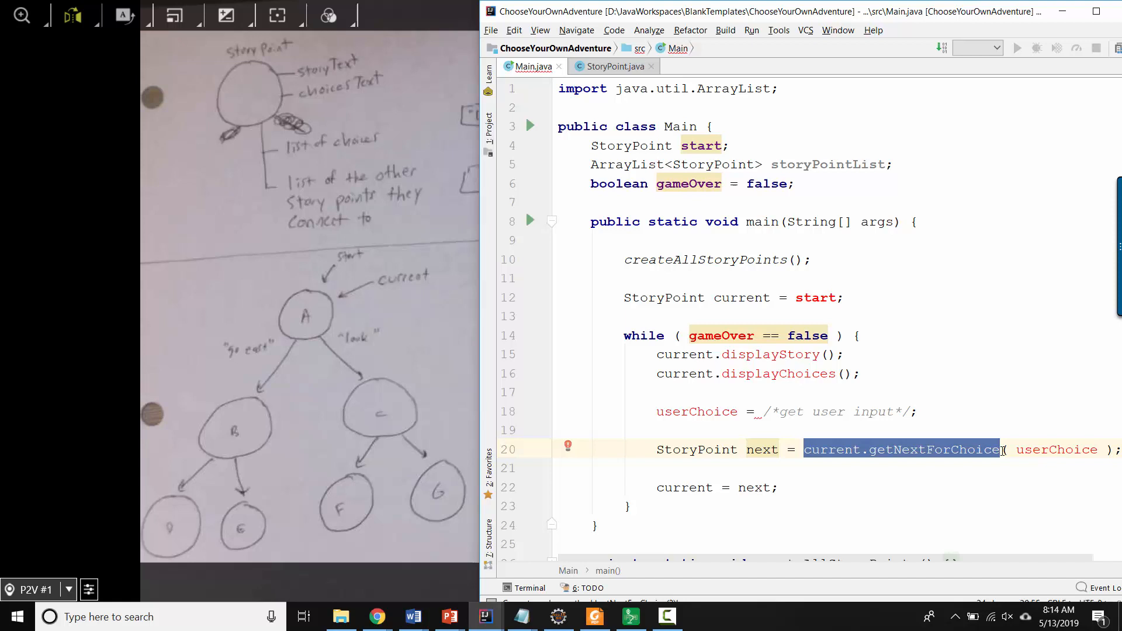
mouse_move(923, 454)
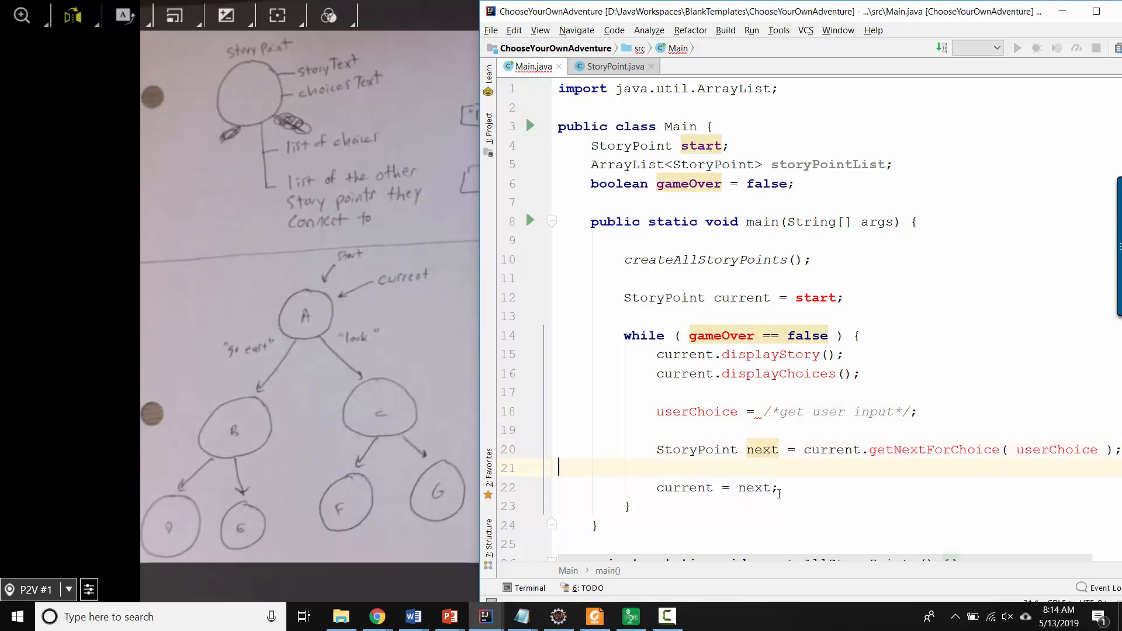
double_click(684, 488)
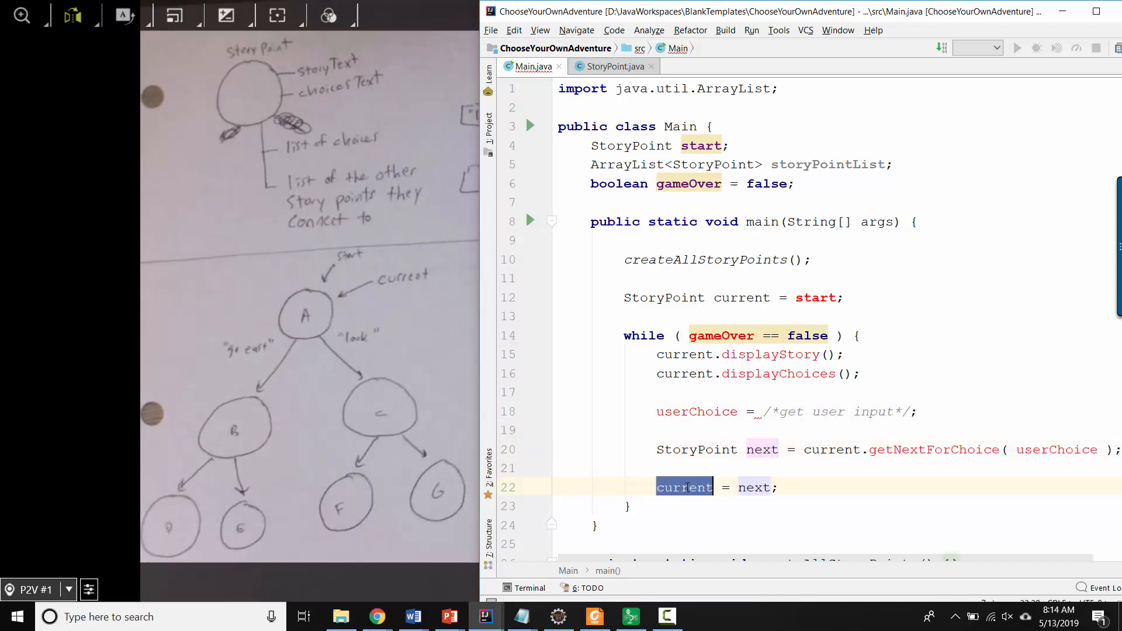
click(685, 487)
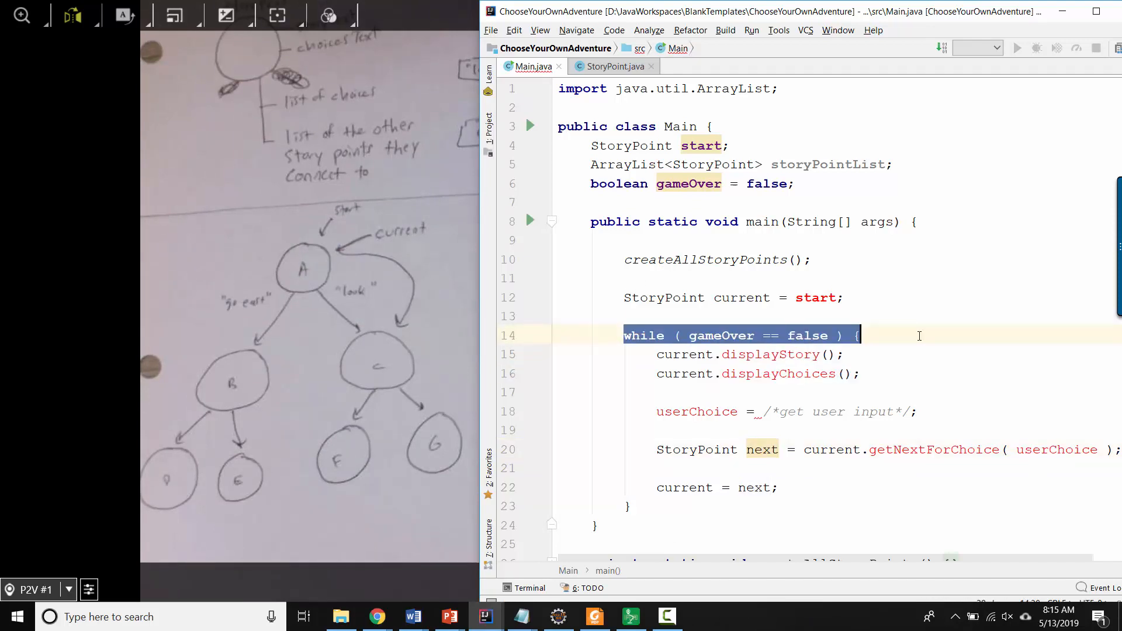
double_click(684, 355)
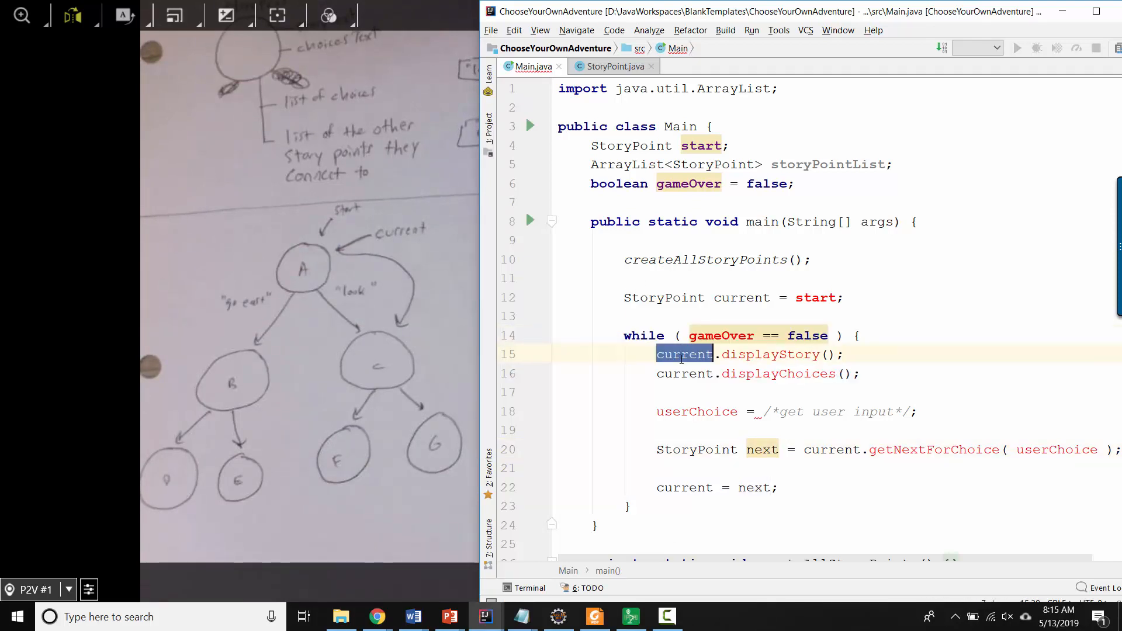
click(673, 354)
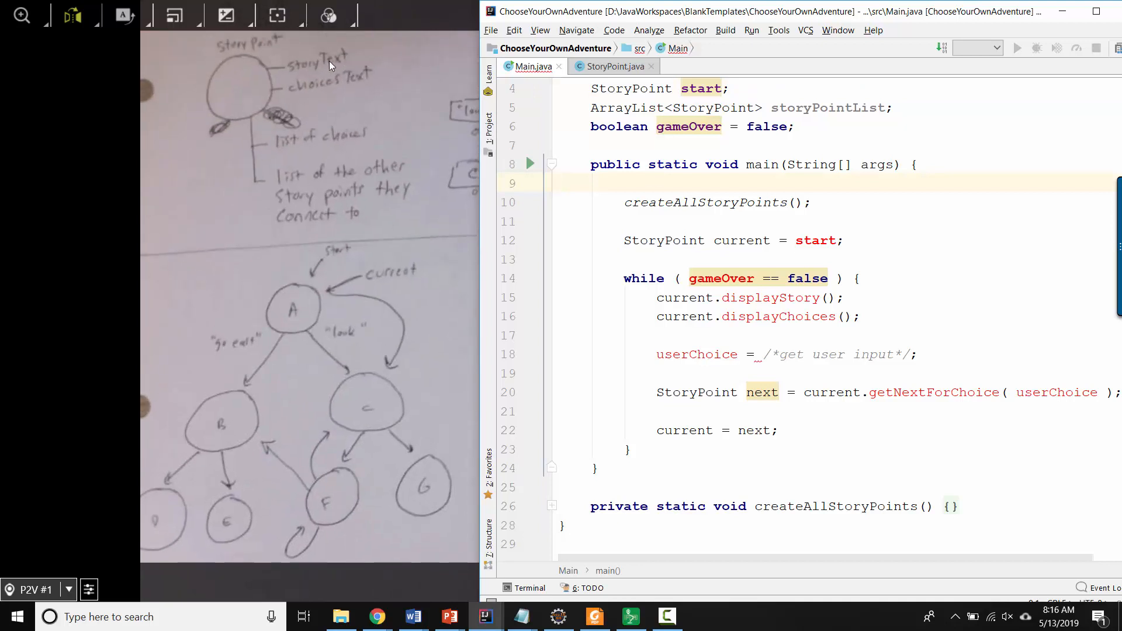
mouse_move(320, 105)
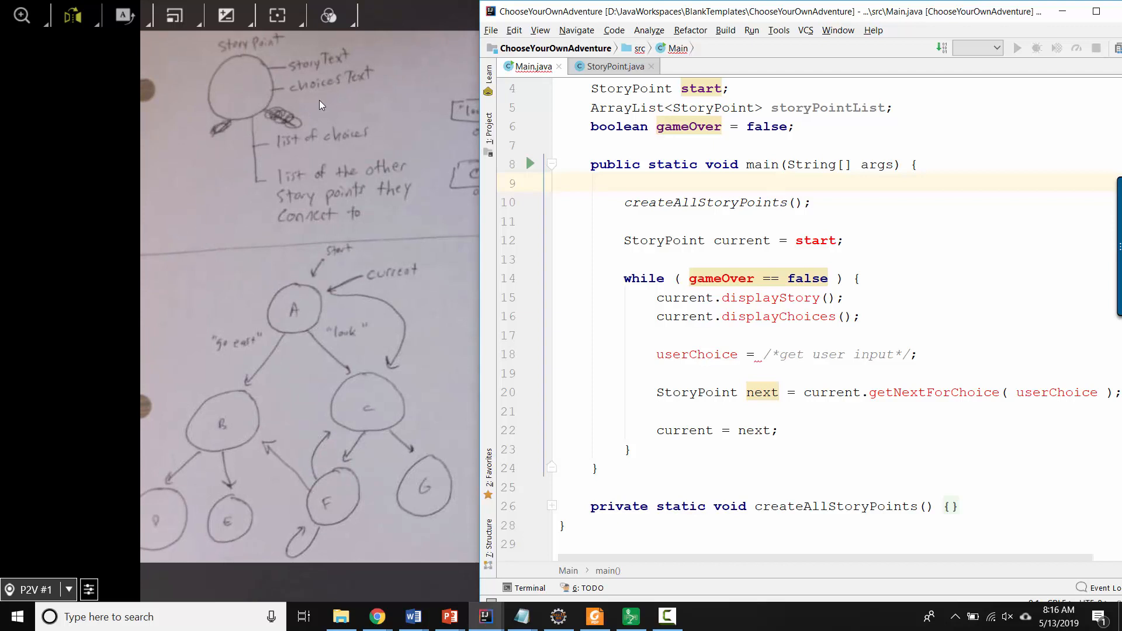
mouse_move(451, 131)
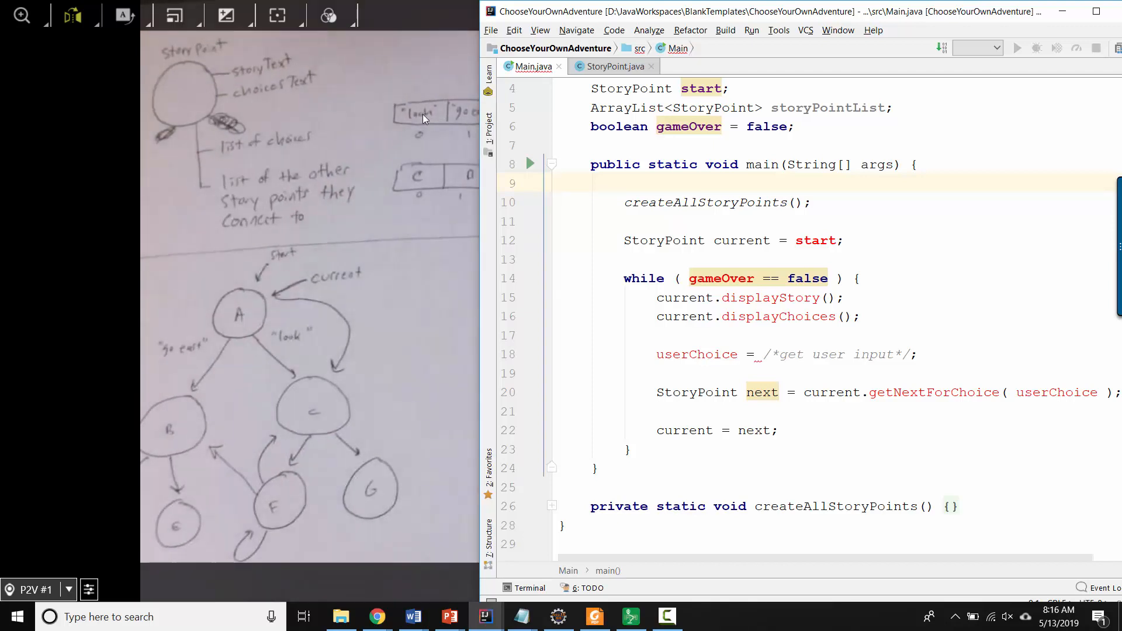
mouse_move(407, 192)
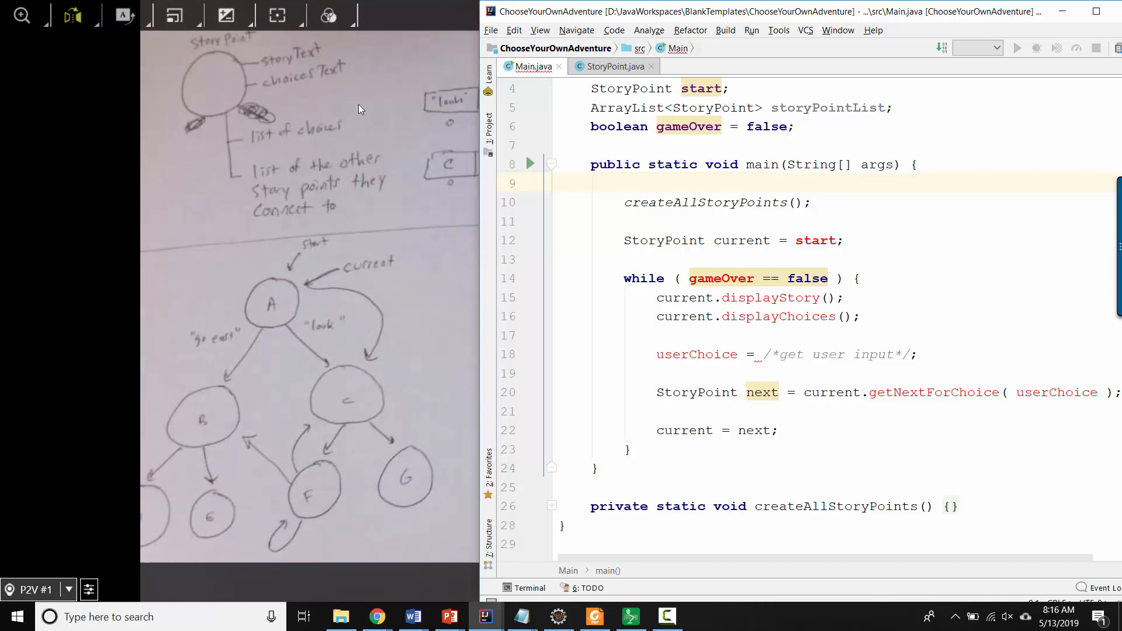
mouse_move(405, 113)
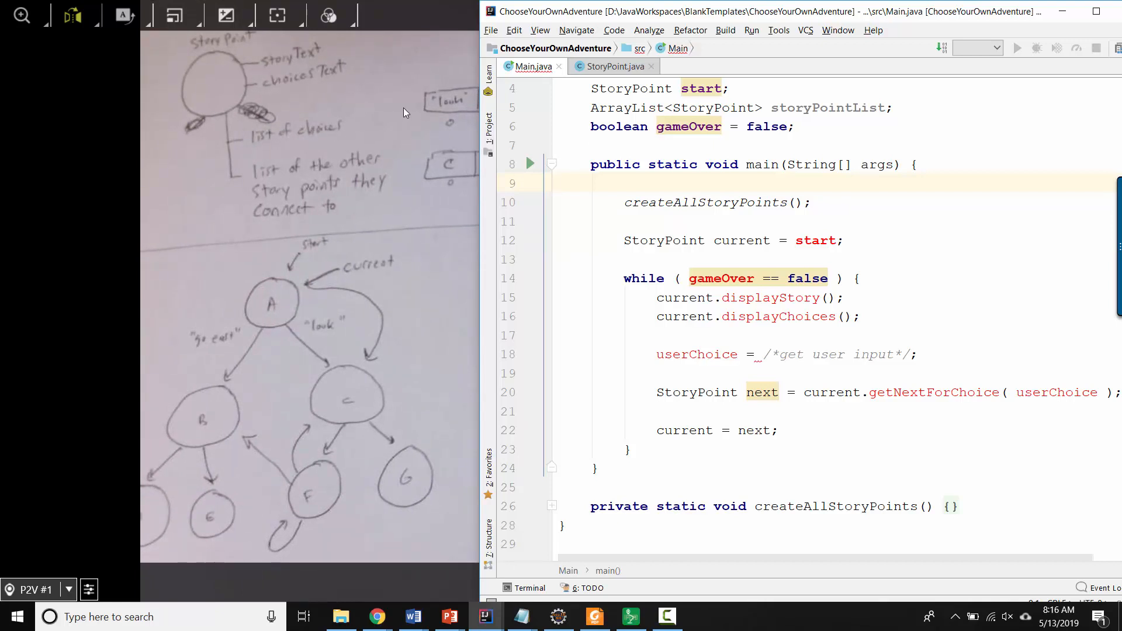
mouse_move(139, 94)
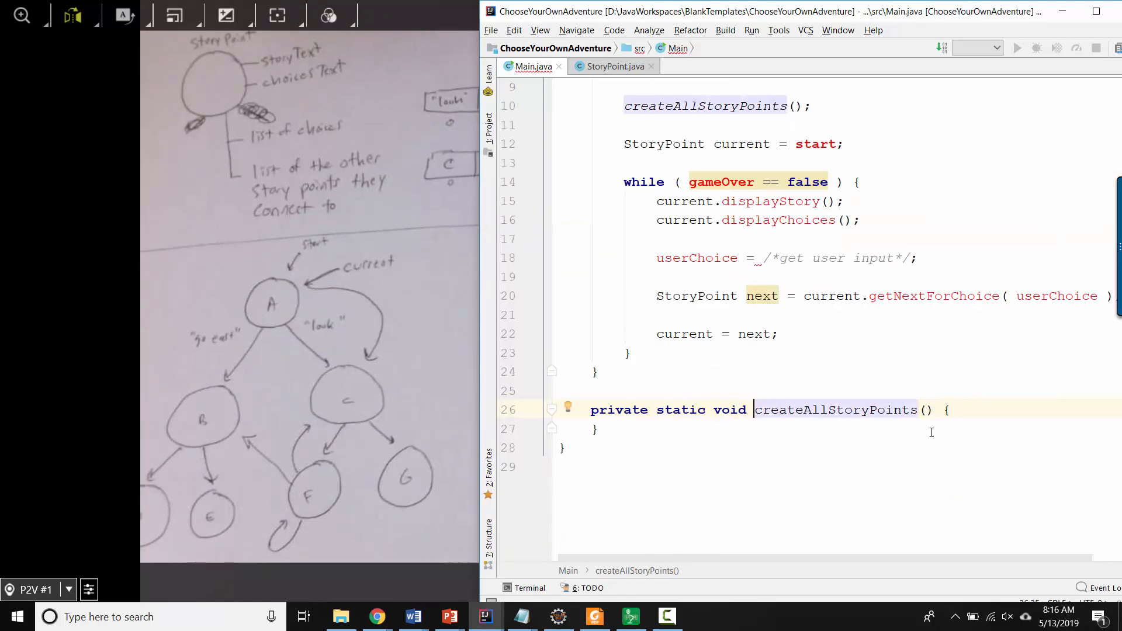
Split the createAllStoryPoints braces onto separate lines leaving an empty body.
key(enter)
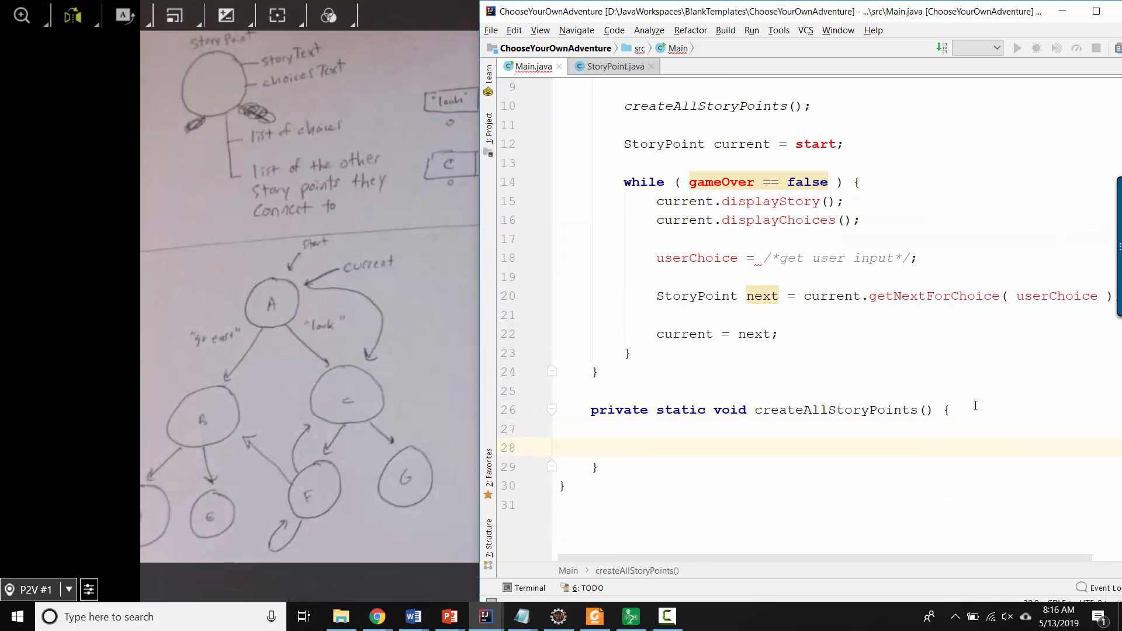
Declare StoryPoint sp with setText("once upon...") and setDisplayOptions, then start an sp call.
text(st)
text(sp.setText()
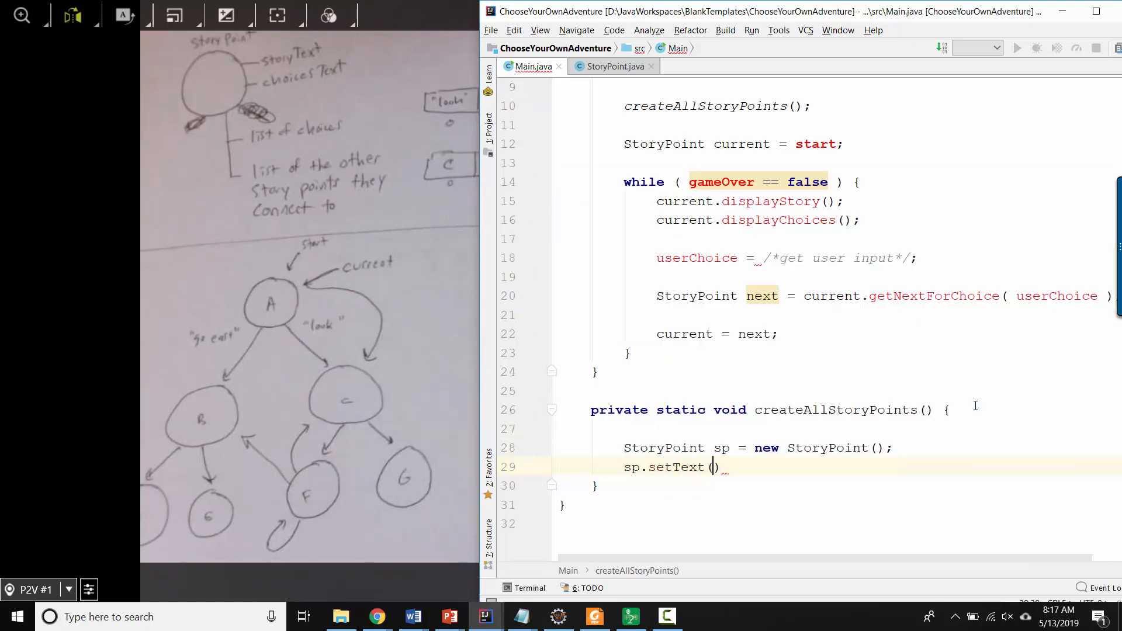
text("once upon")
text(sp.set)
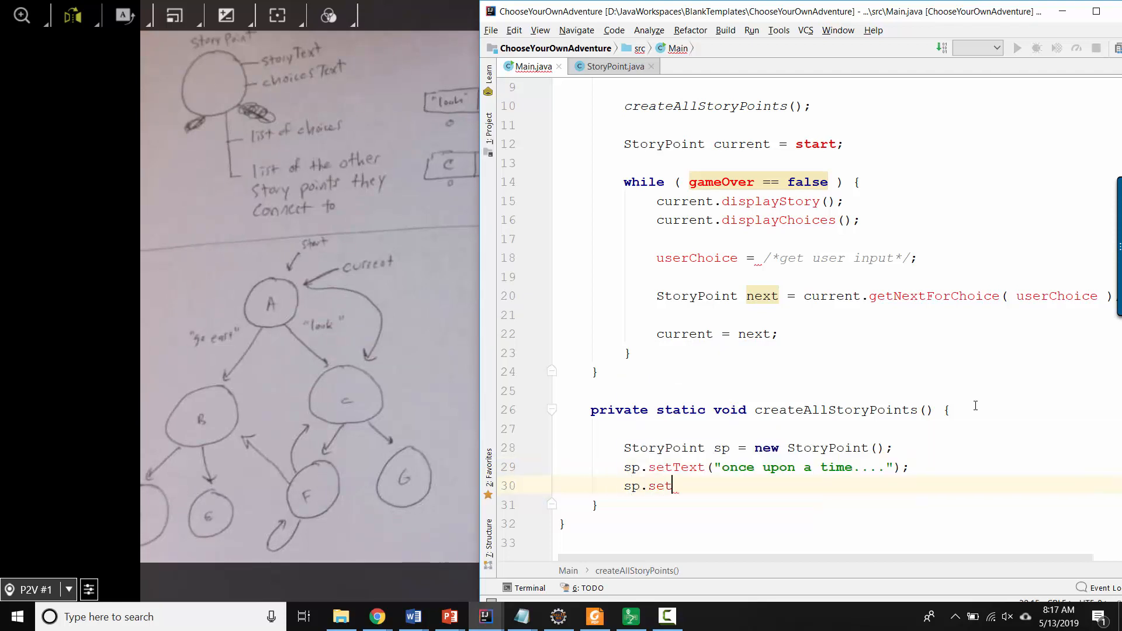
text(A)
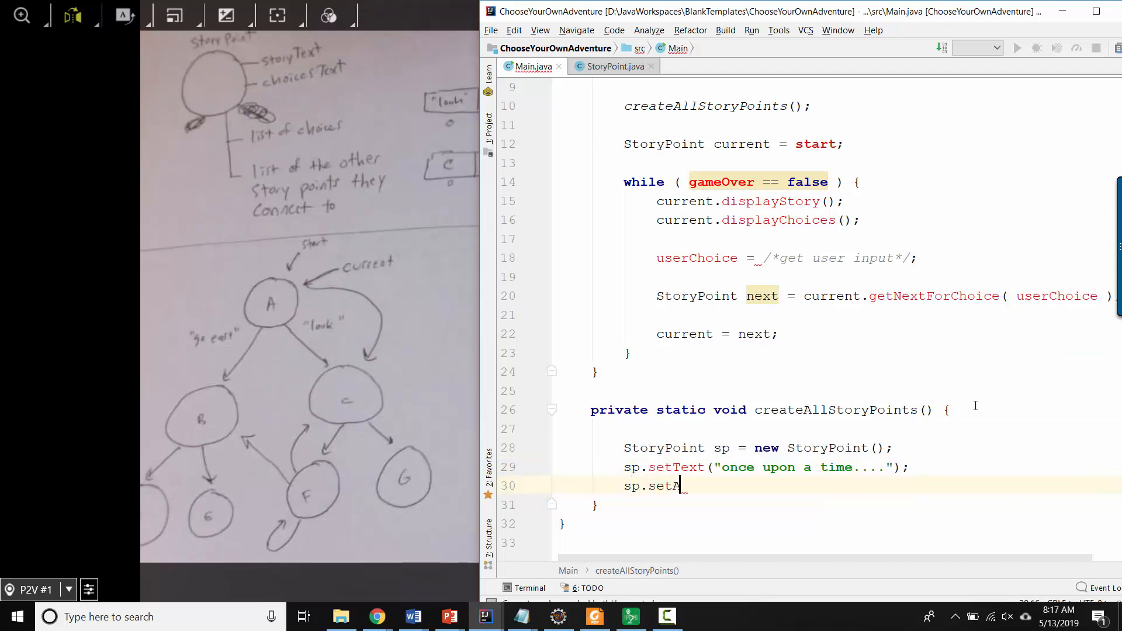
text(DisplayOptions("Type 'go' to alfdskl;sadj");)
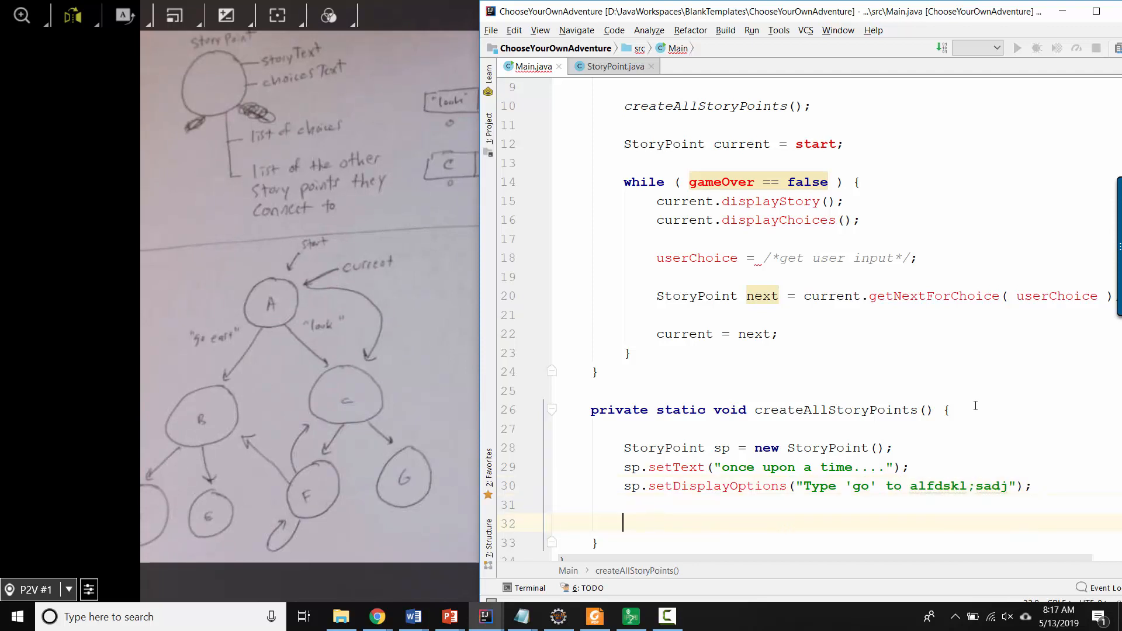
text(sp.add)
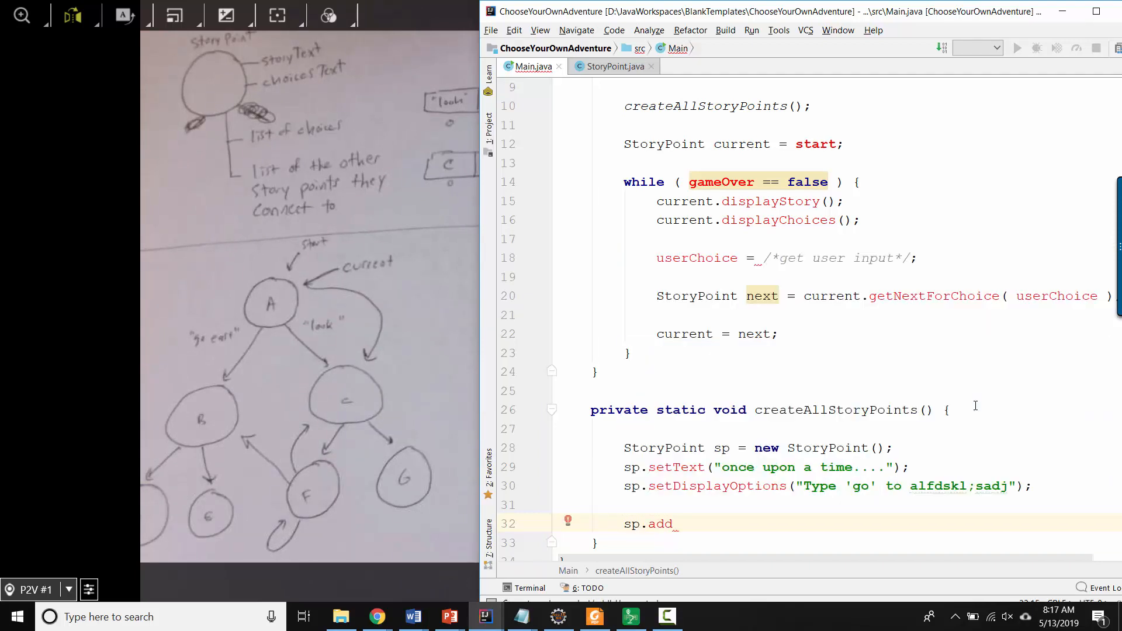
Start the sp.addChoice("look", ) call with its target still missing.
text(Choice)
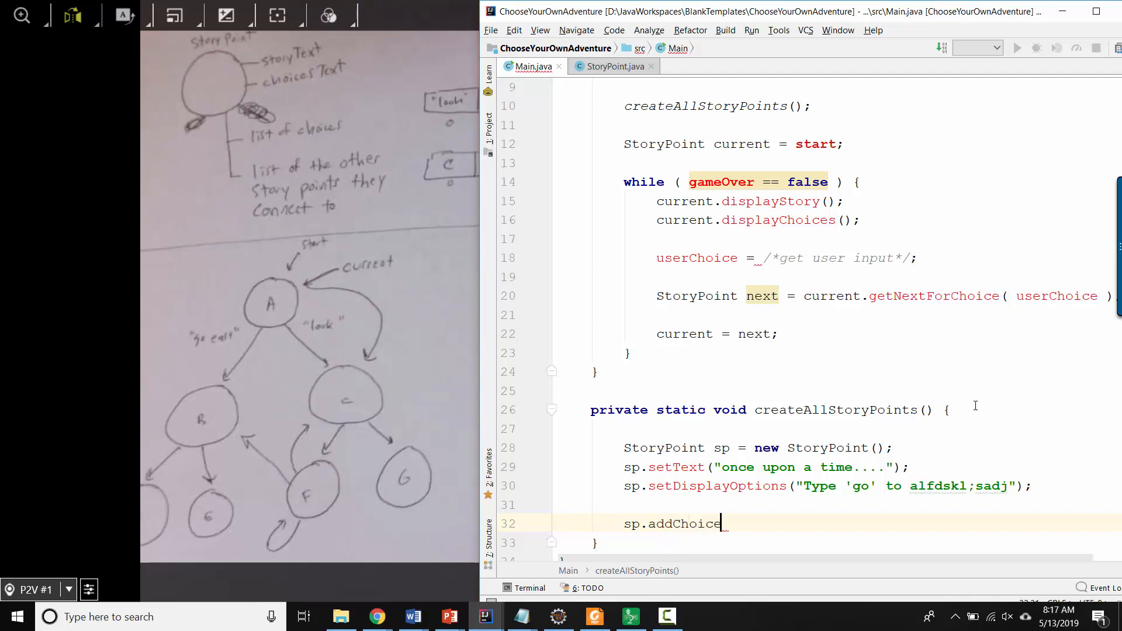
text(("1"))
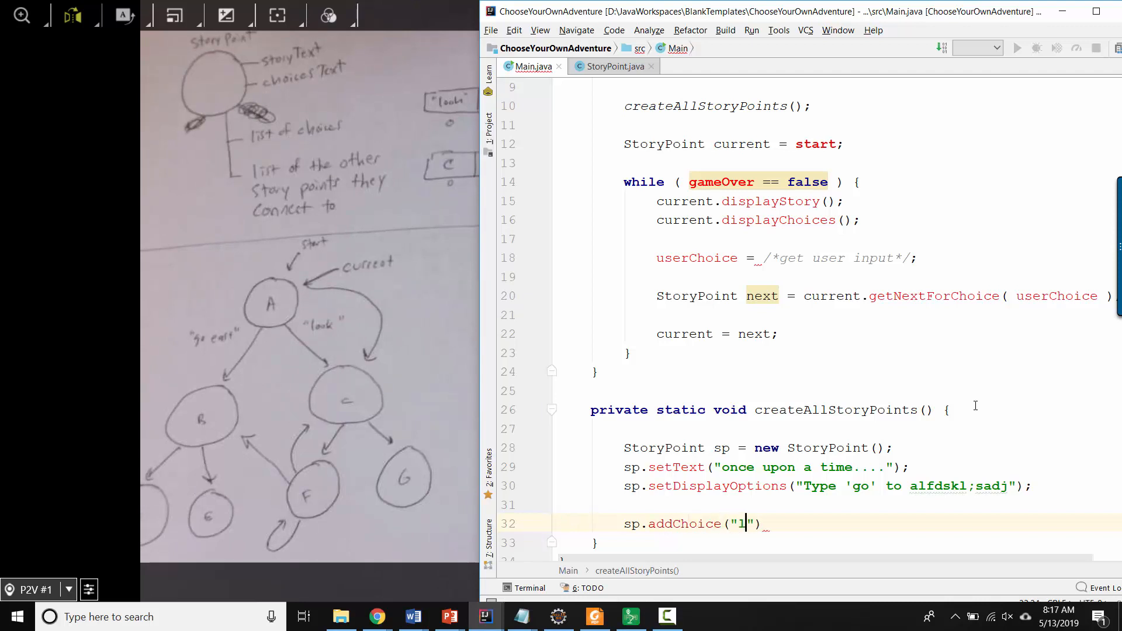
text(ook",)
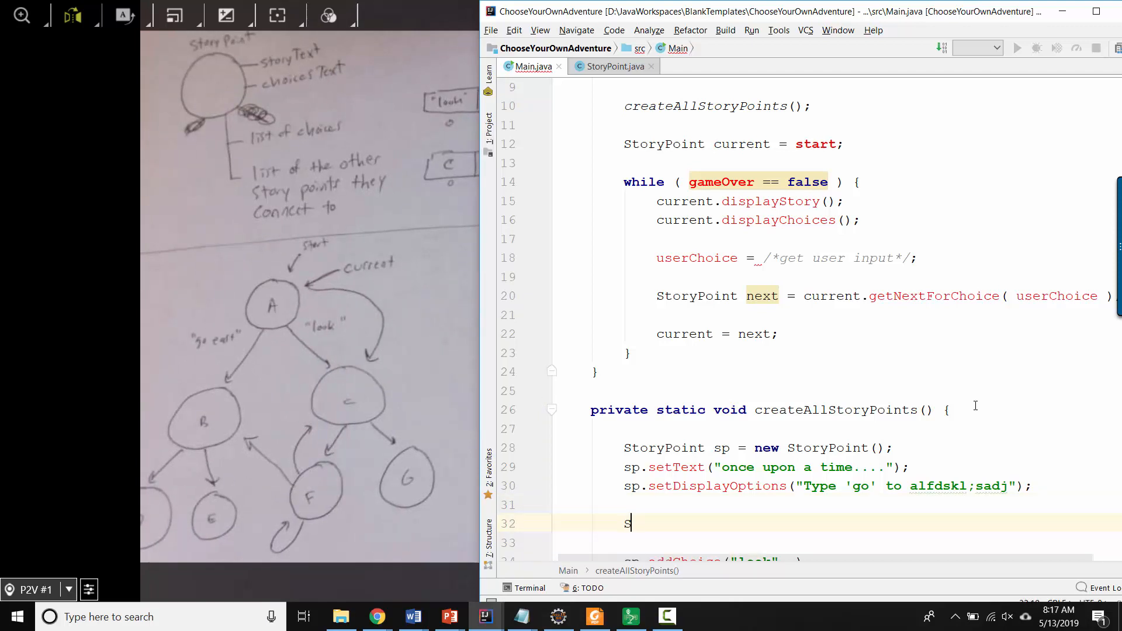
Declare StoryPoint sp1 with setText("You've looked. You see a dragon.").
text(toryPoint sp1 = new)
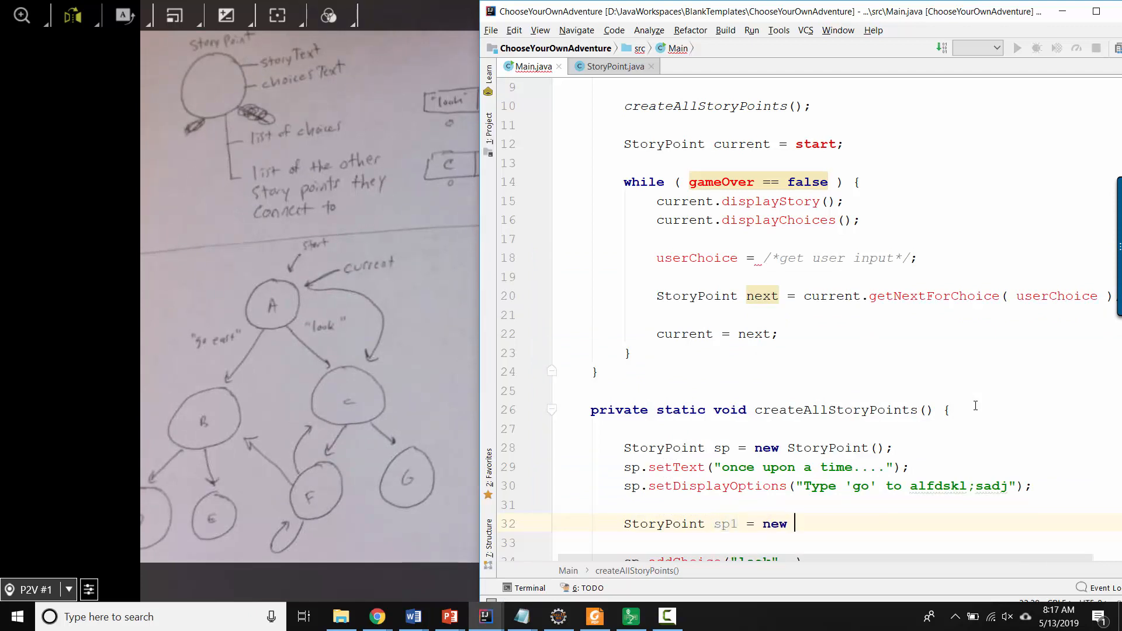
text(StoryPoint();)
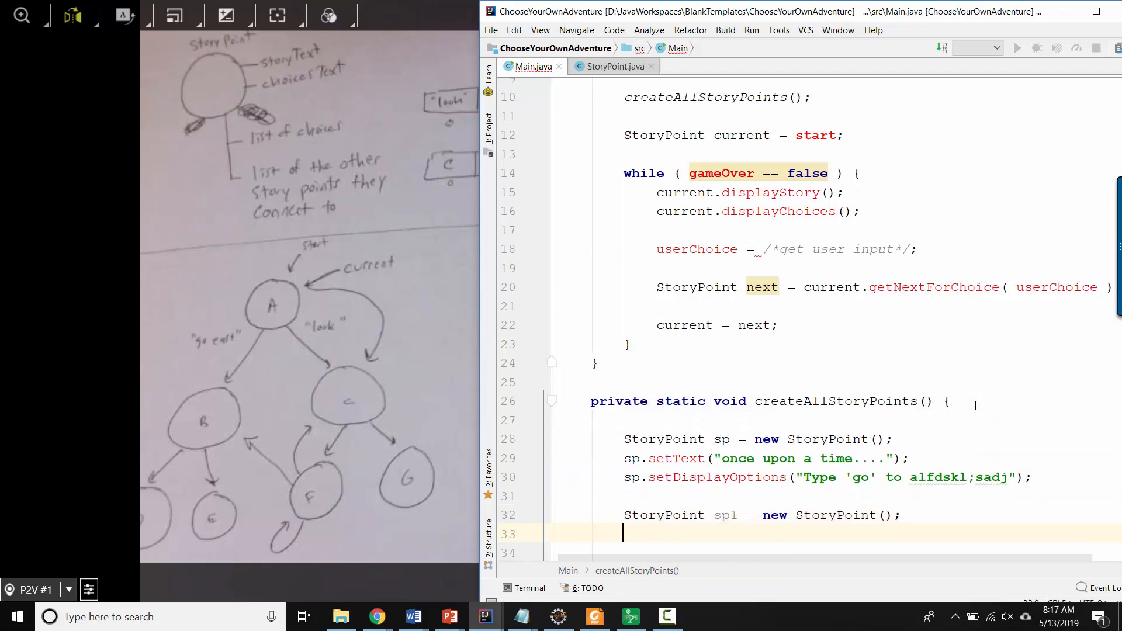
text(sp1.setText("You've")
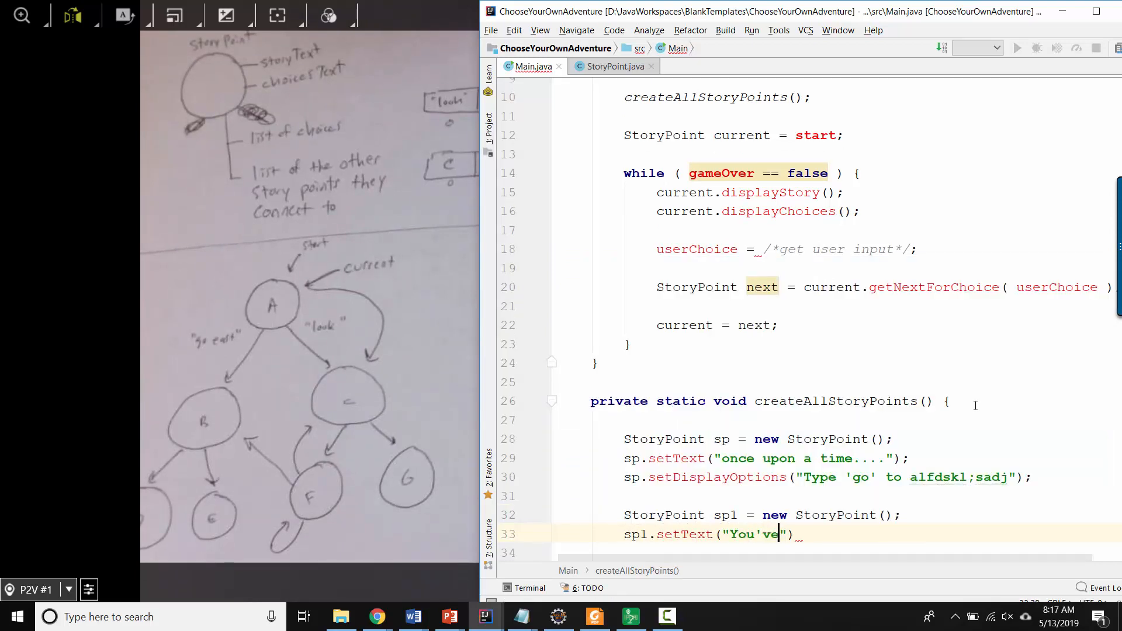
text(looked.  You see a)
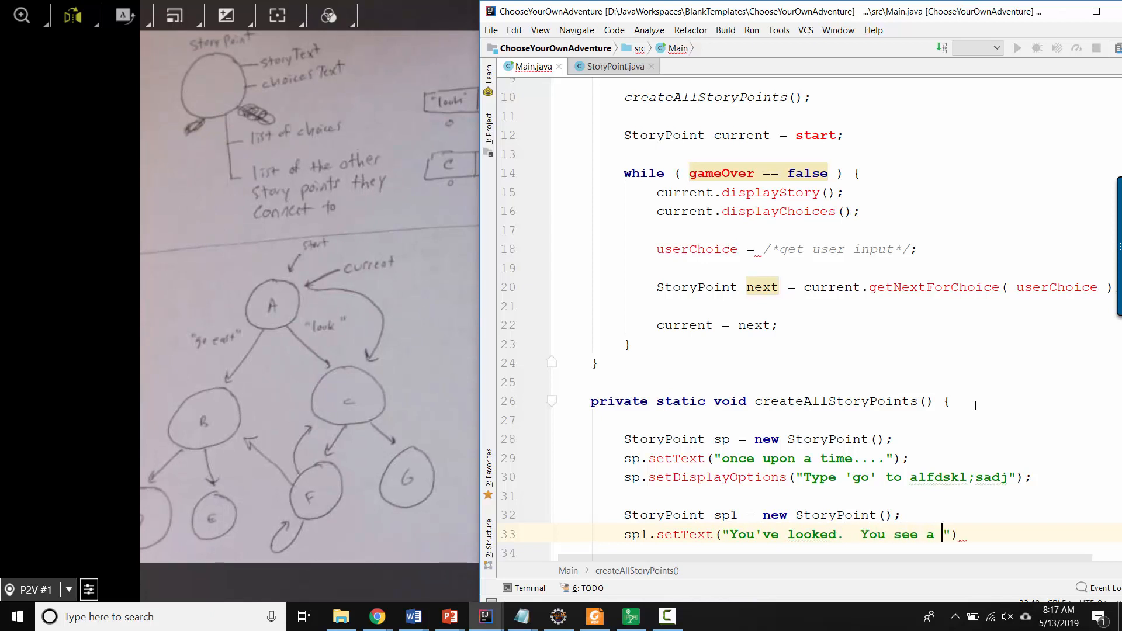
text(dragon.");)
text(sp.addChoice("look", ))
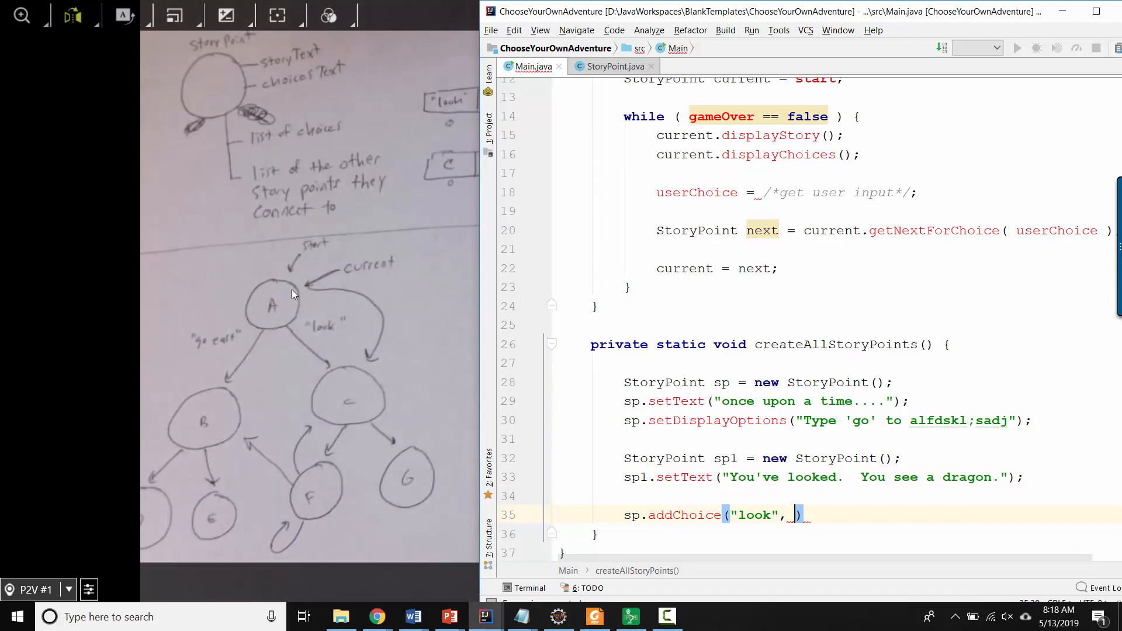
mouse_move(612, 510)
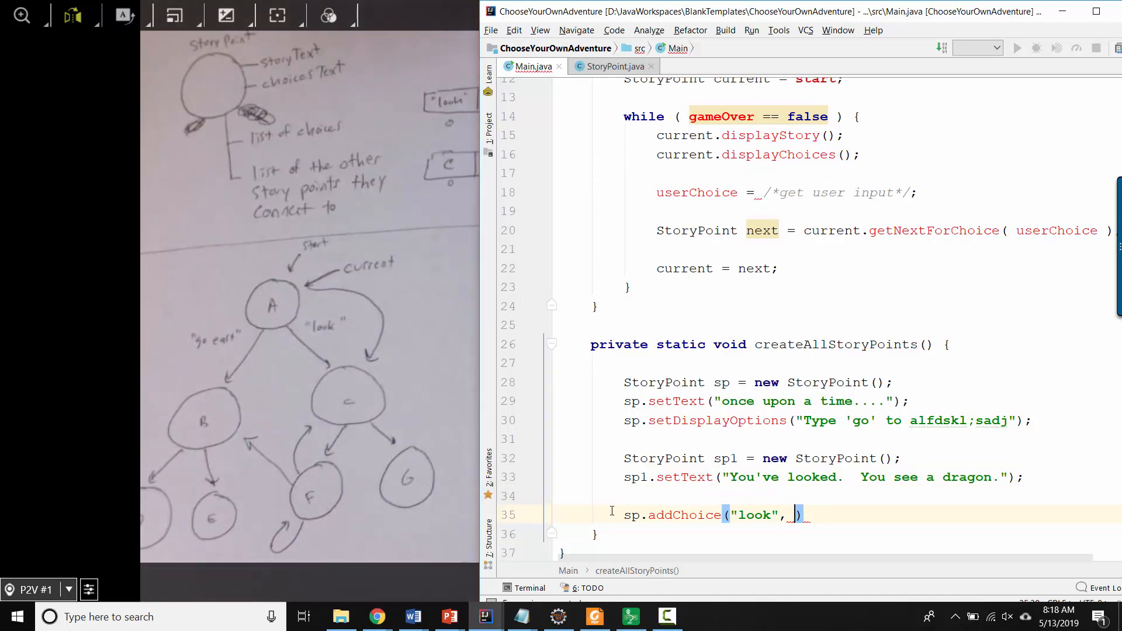
Fill sp1 as the second argument so addChoice("look", sp1) links to the dragon point.
double_click(684, 515)
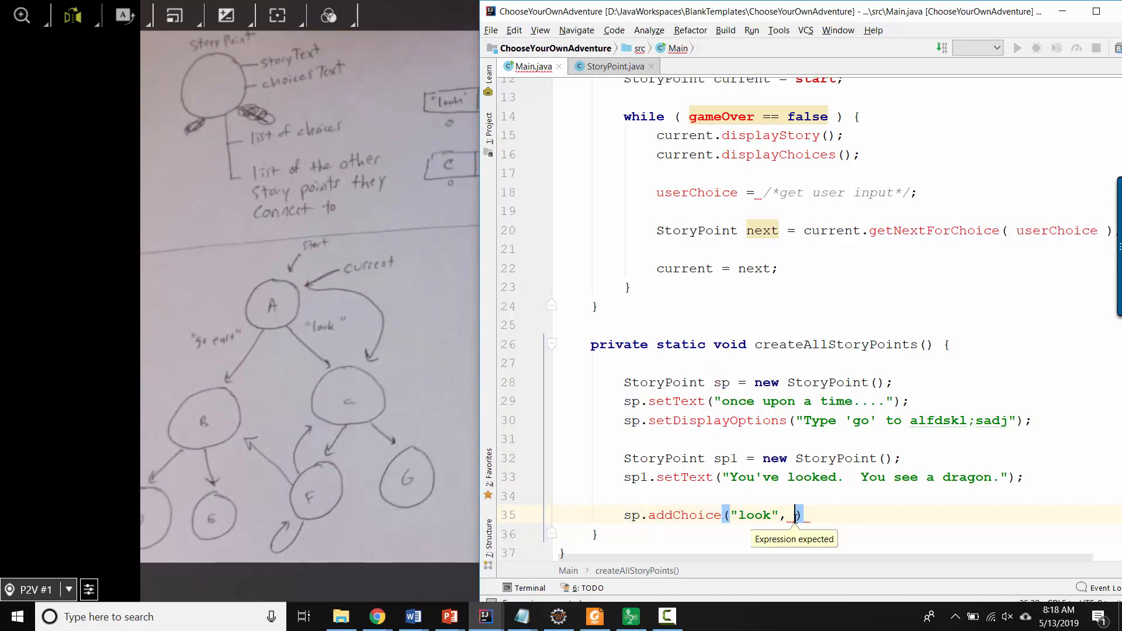
text(sp1)
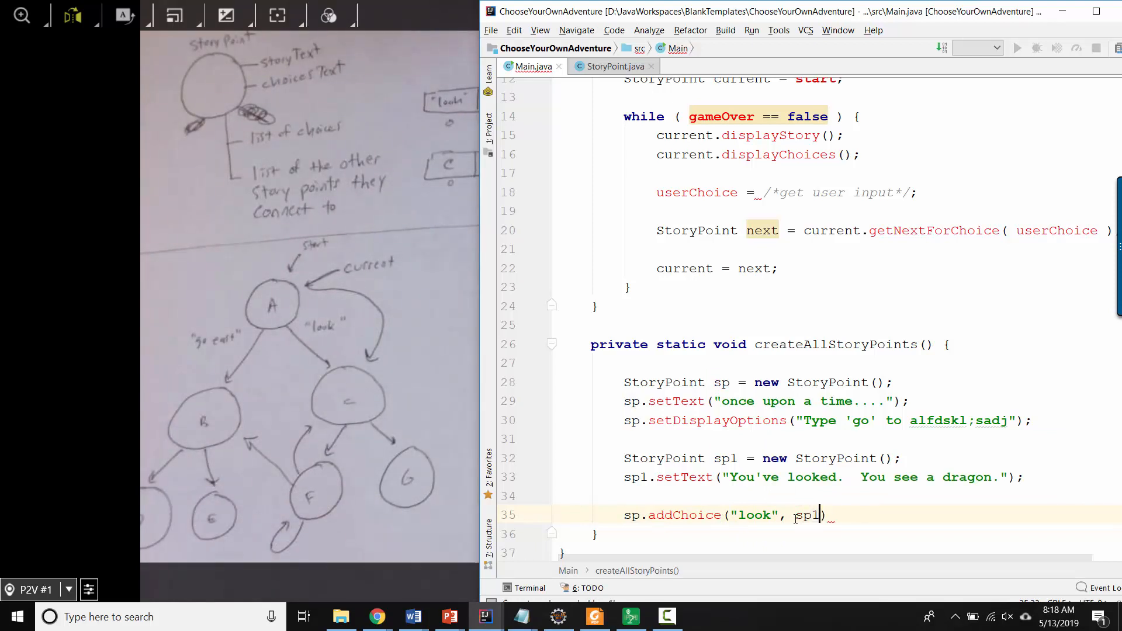